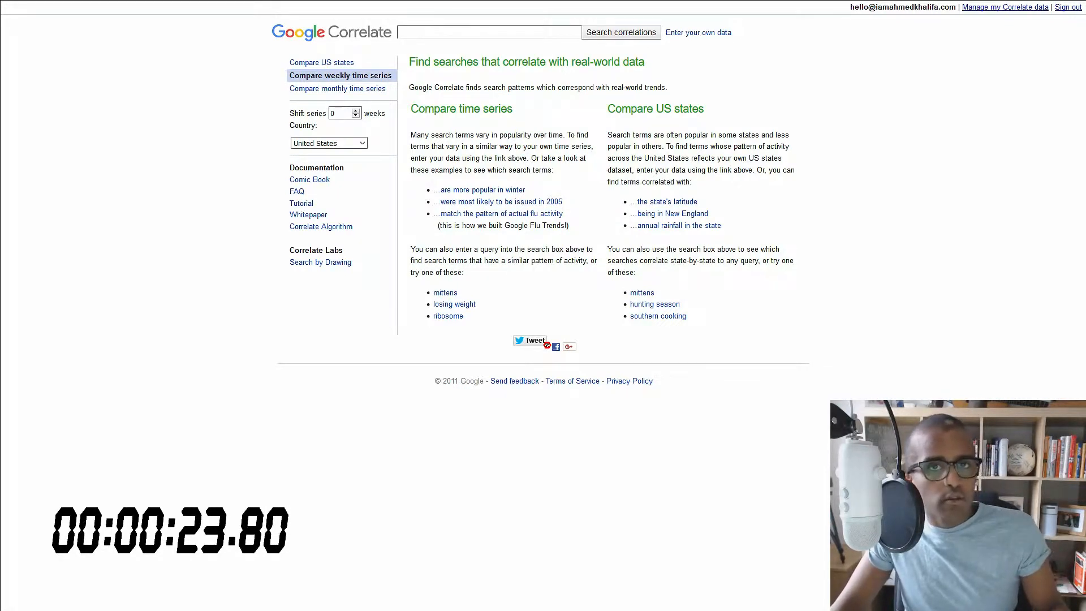
mouse_move(861, 272)
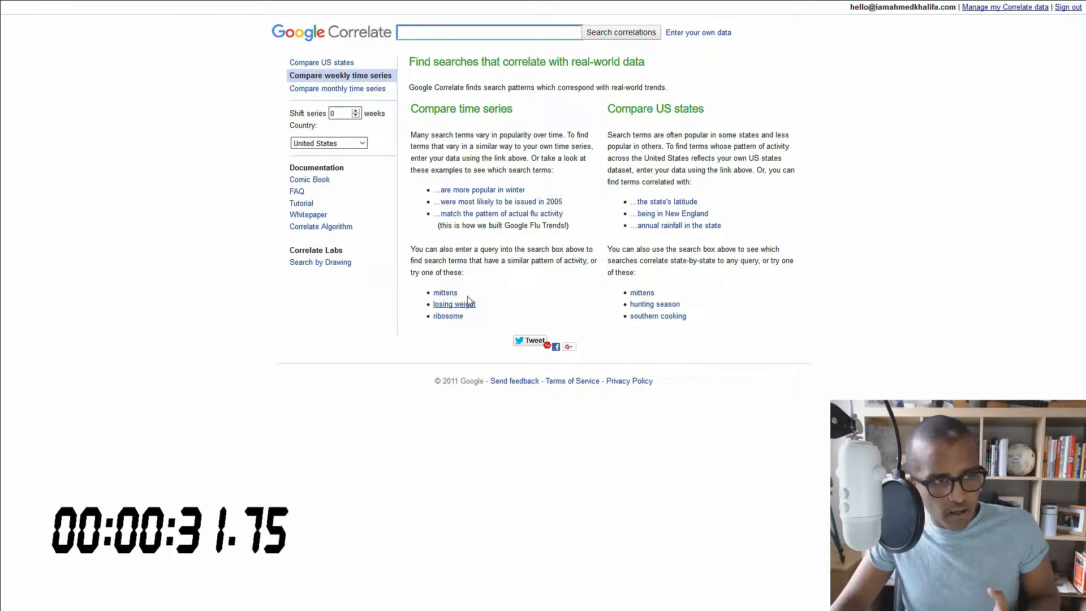
mouse_move(494, 311)
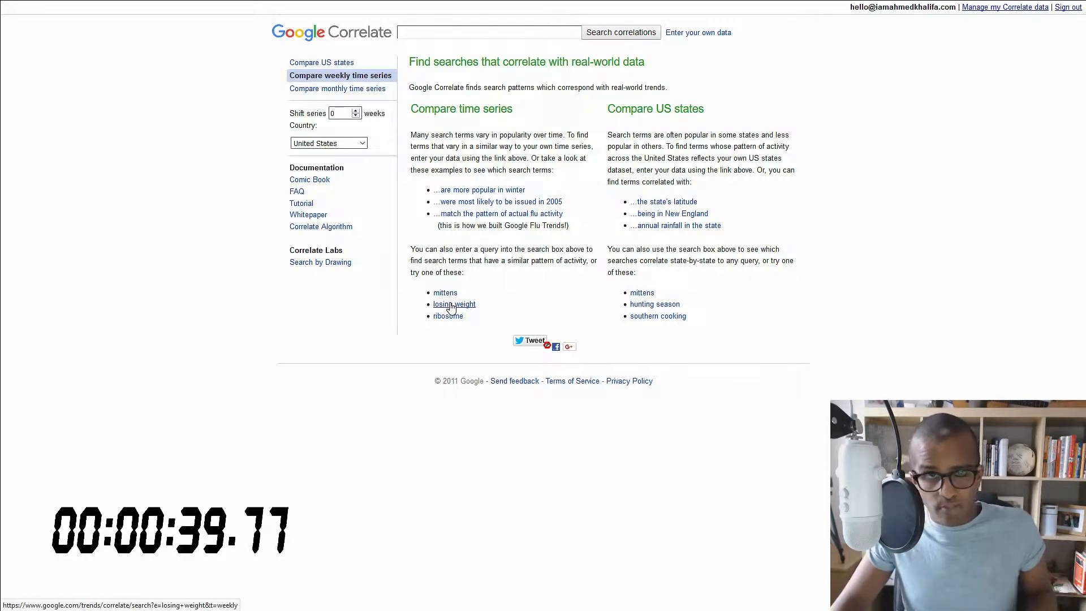
- Load the 'losing weight' example to chart its weekly searches against 'workouts'
click(454, 303)
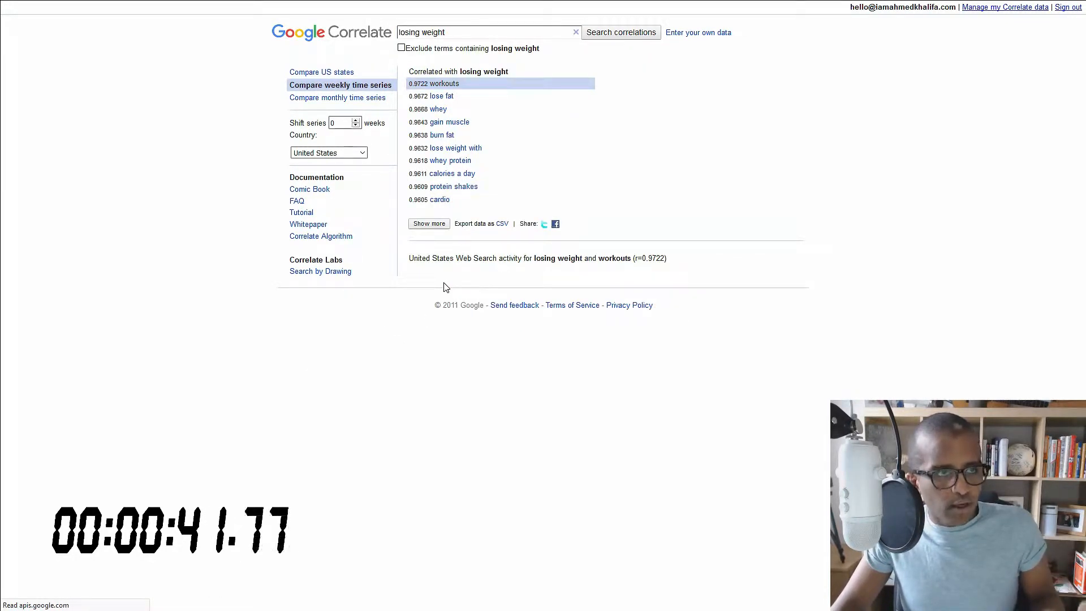
click(440, 83)
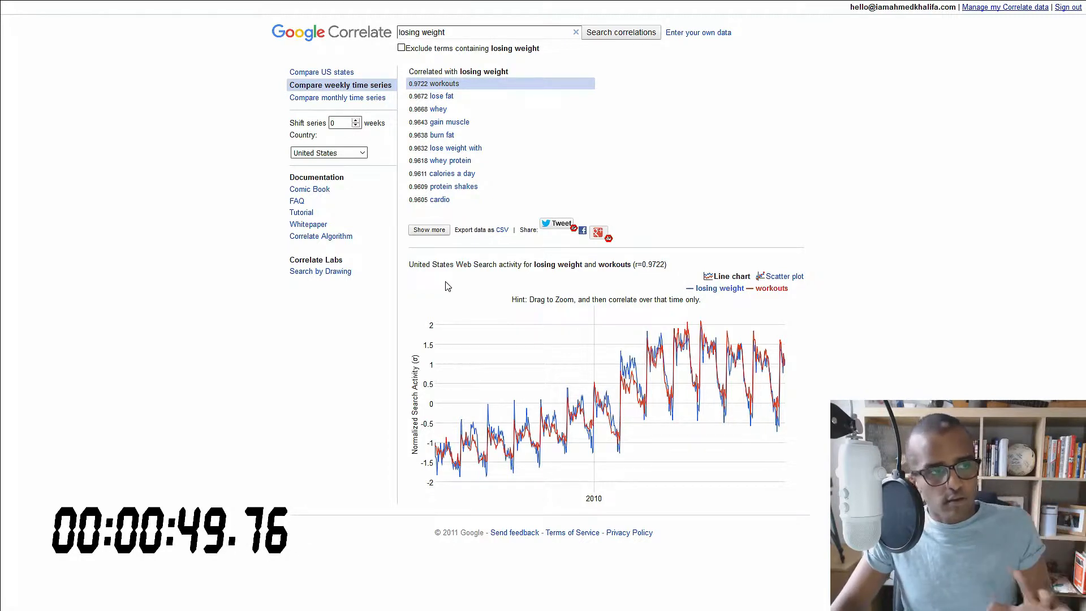
mouse_move(582, 369)
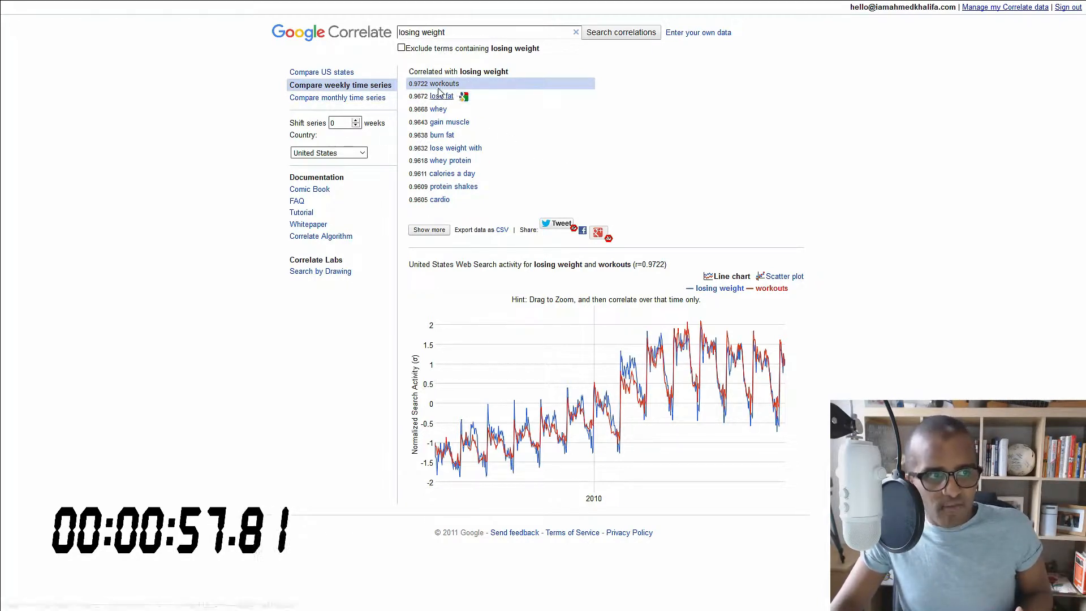
mouse_move(436, 160)
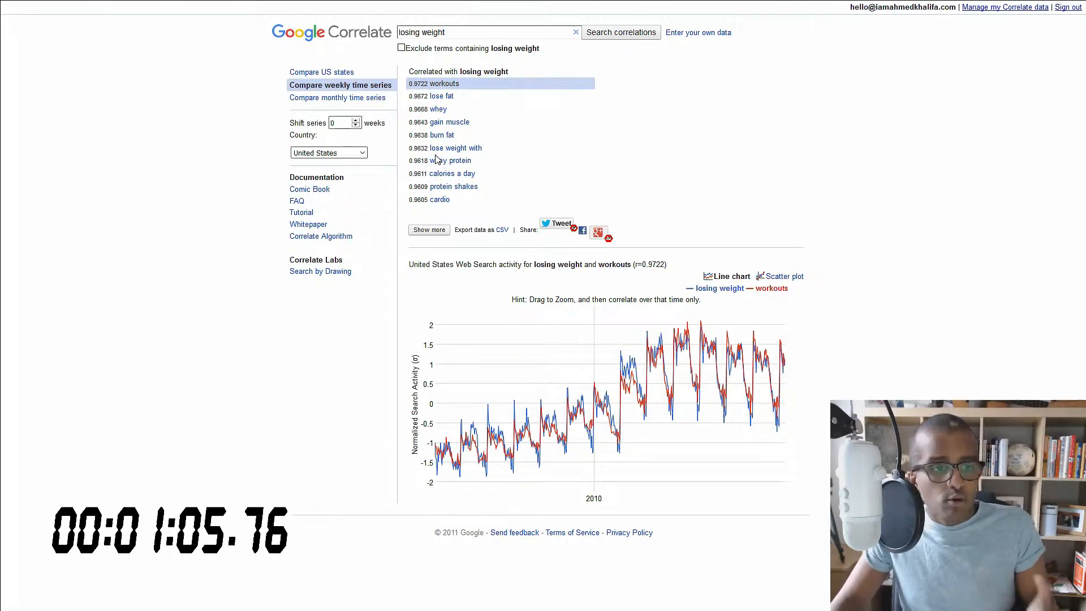
mouse_move(742, 358)
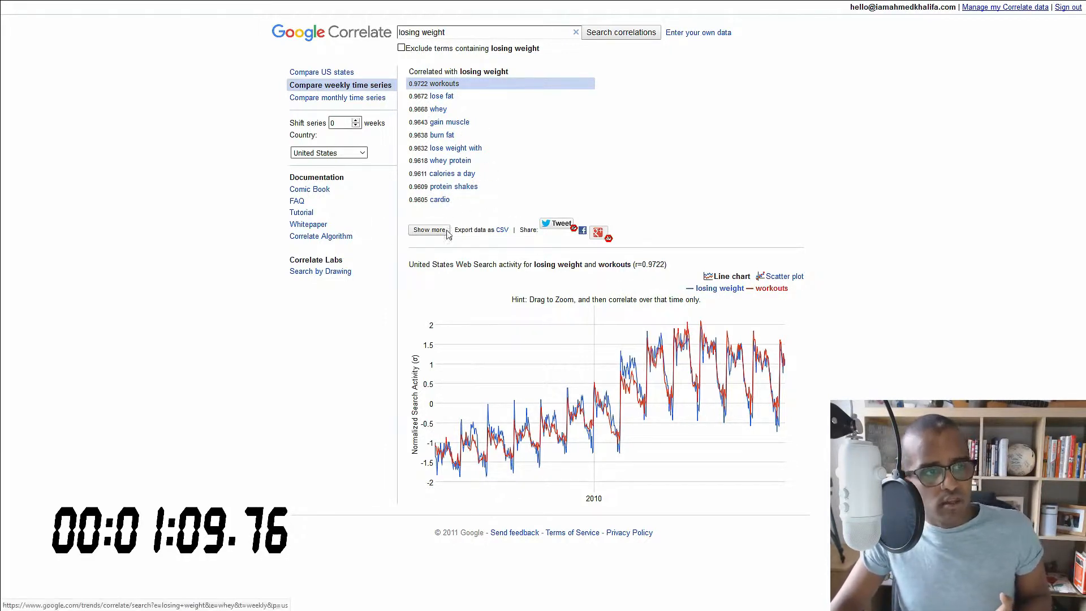
- Expand the correlated terms list and switch 'losing weight' to Compare US states
click(429, 231)
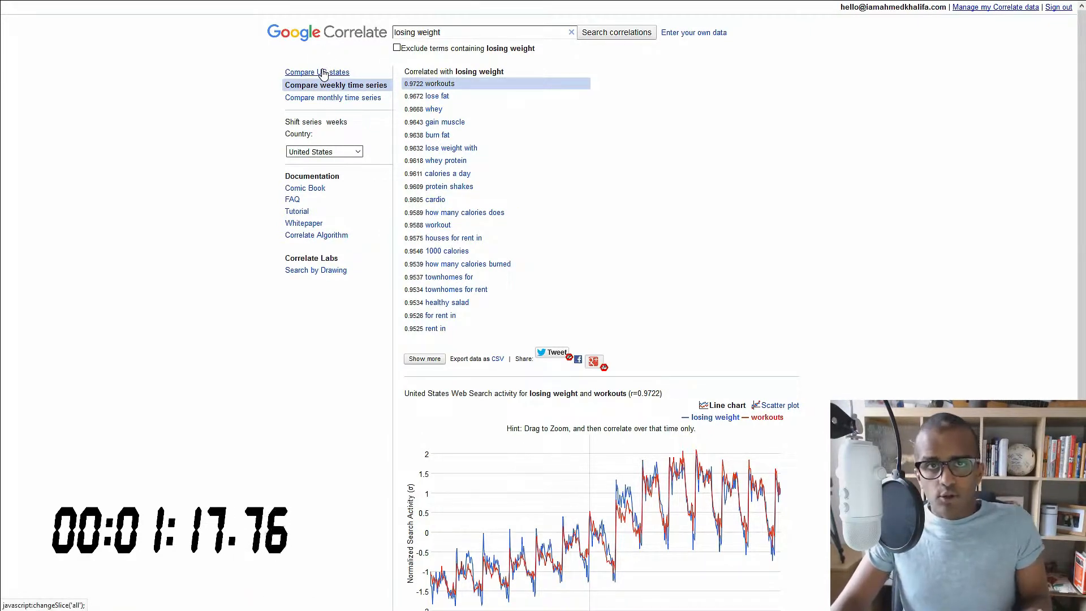
click(317, 72)
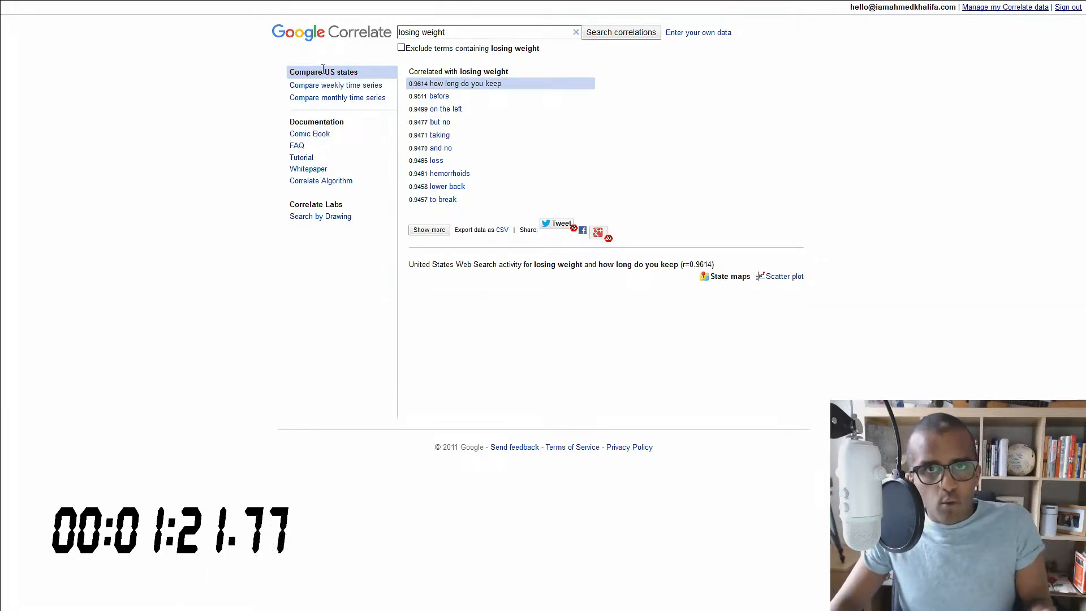
- Show the state maps for 'losing weight' versus 'how long do you keep'
click(729, 277)
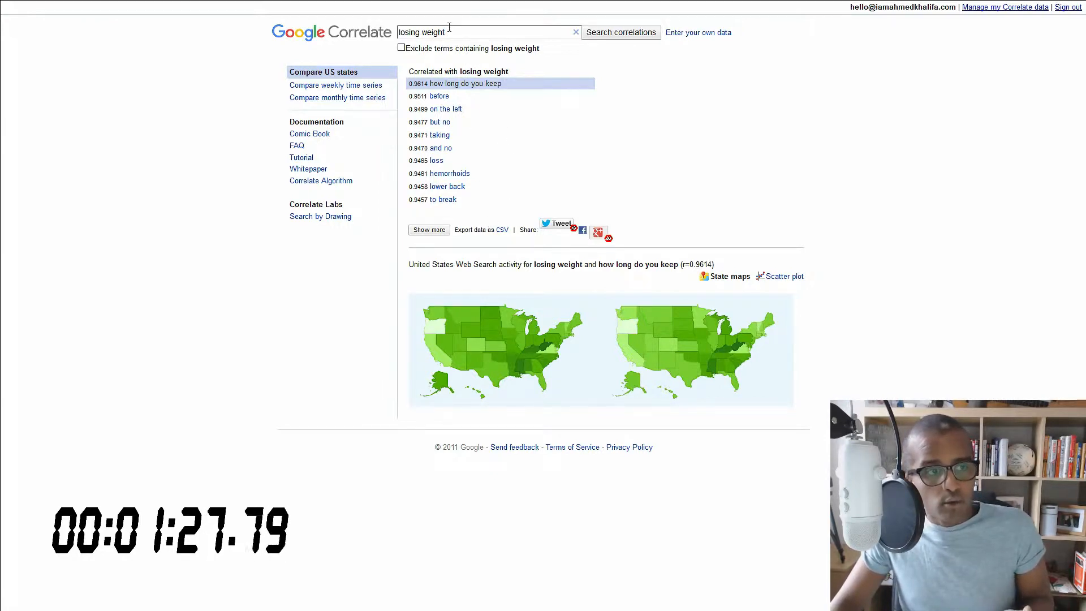
mouse_move(518, 328)
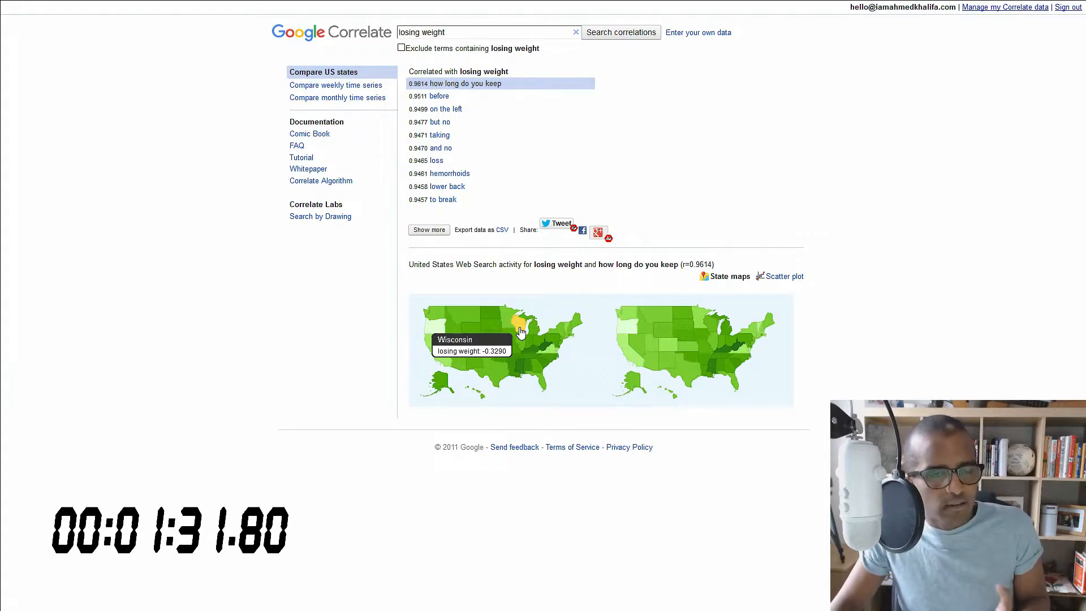
mouse_move(544, 349)
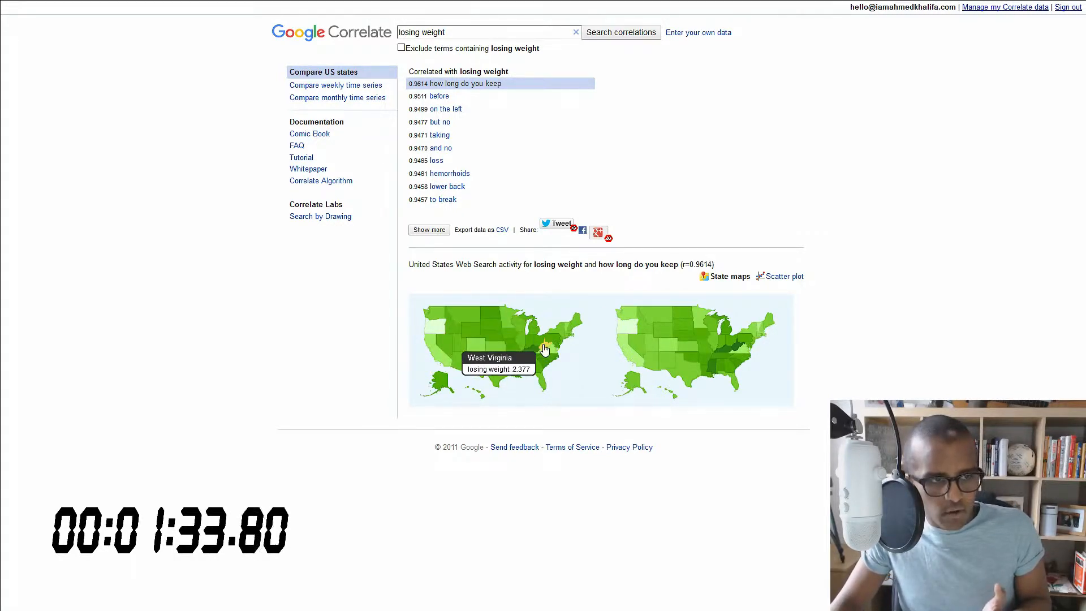
mouse_move(523, 373)
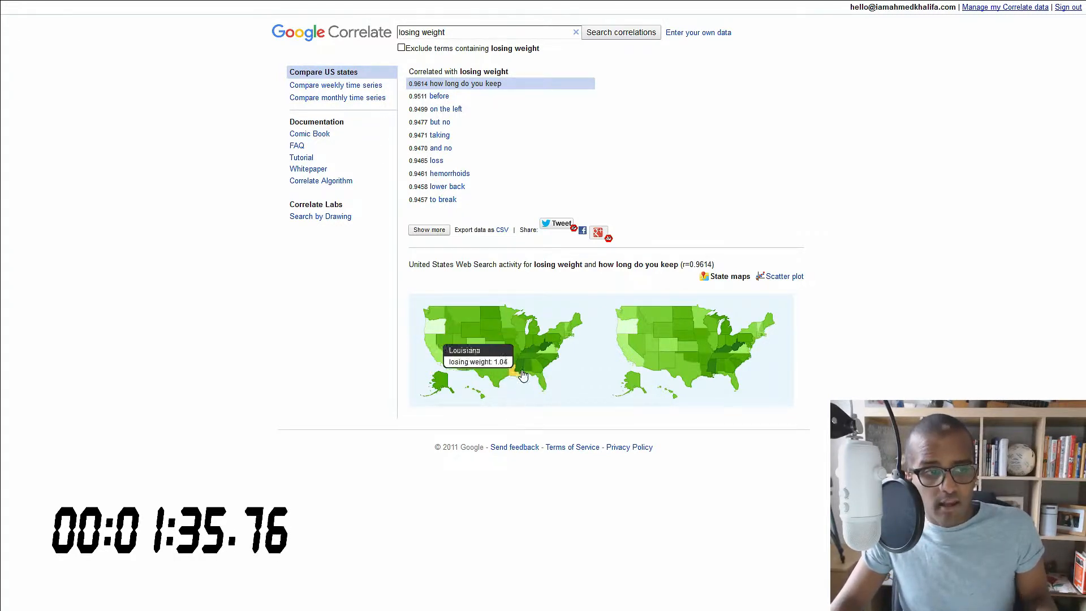
mouse_move(546, 347)
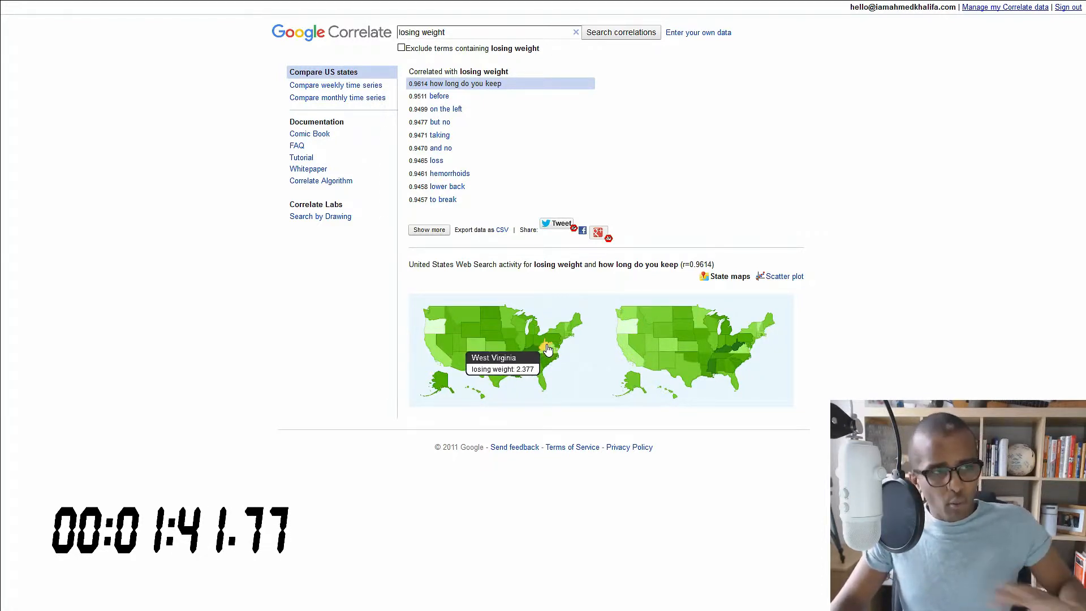
mouse_move(380, 62)
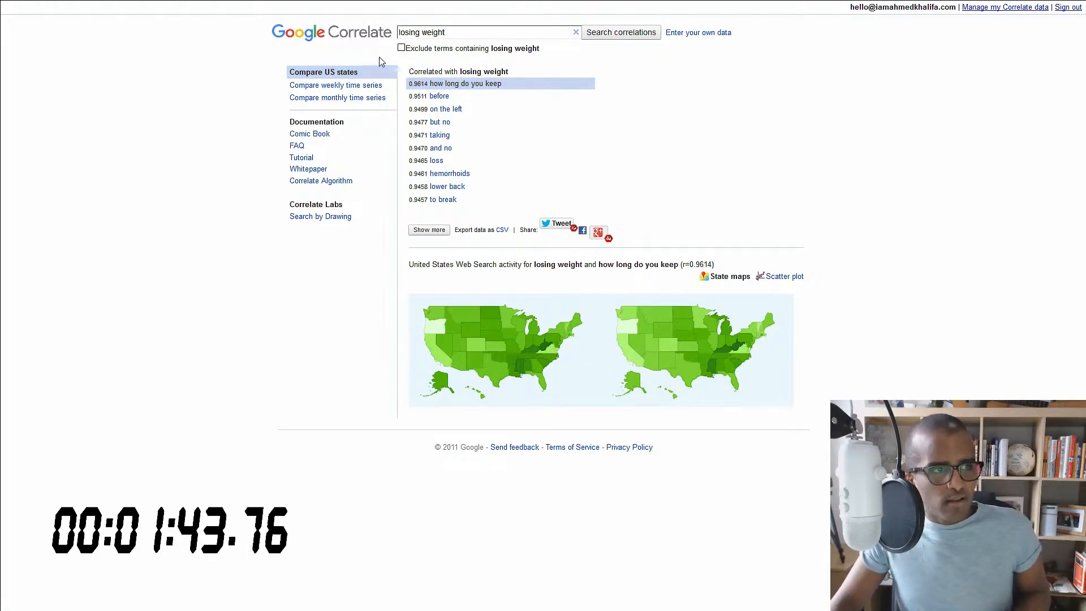
mouse_move(455, 97)
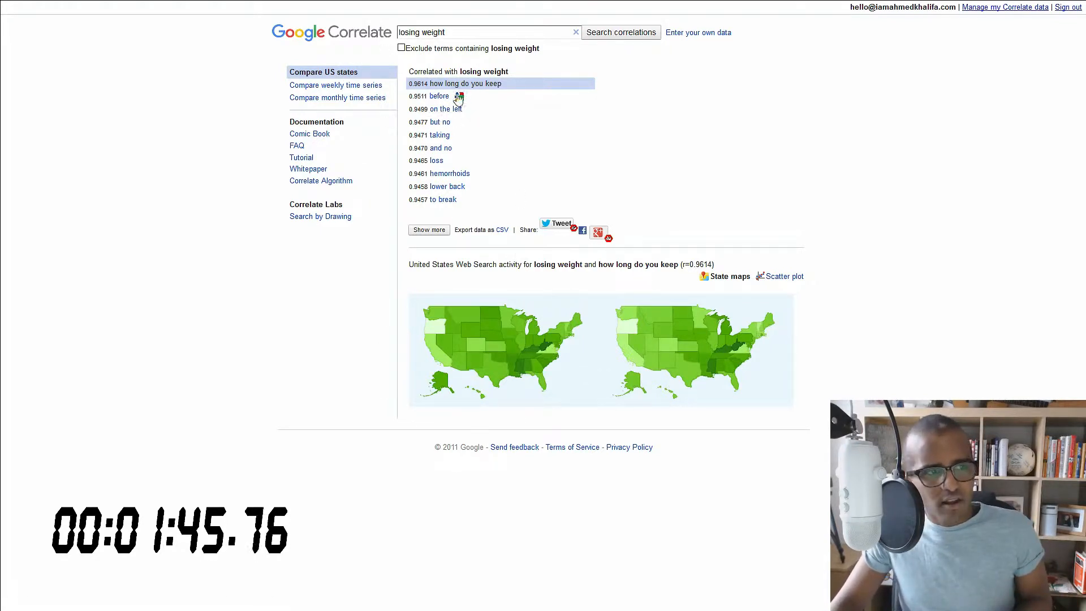
mouse_move(506, 183)
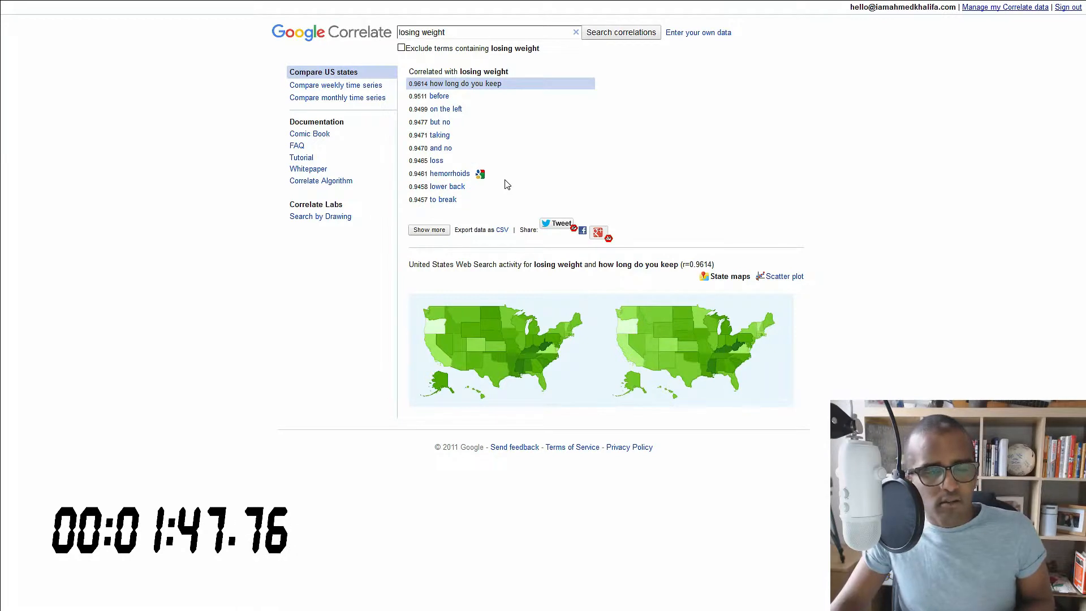
mouse_move(518, 177)
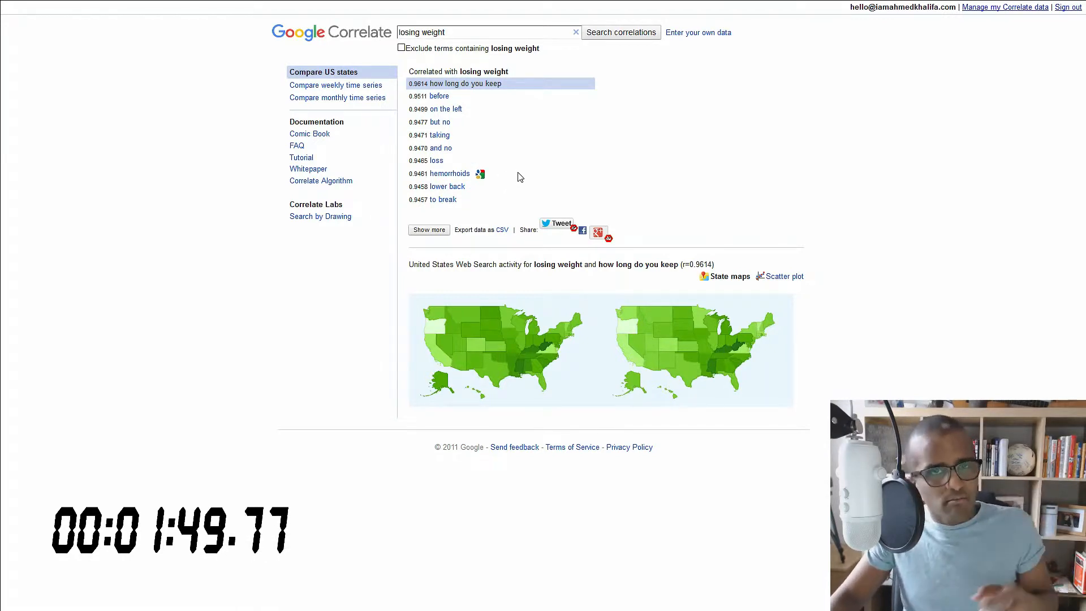
- Expand the state-correlated terms list to about twenty entries with Show more
click(428, 229)
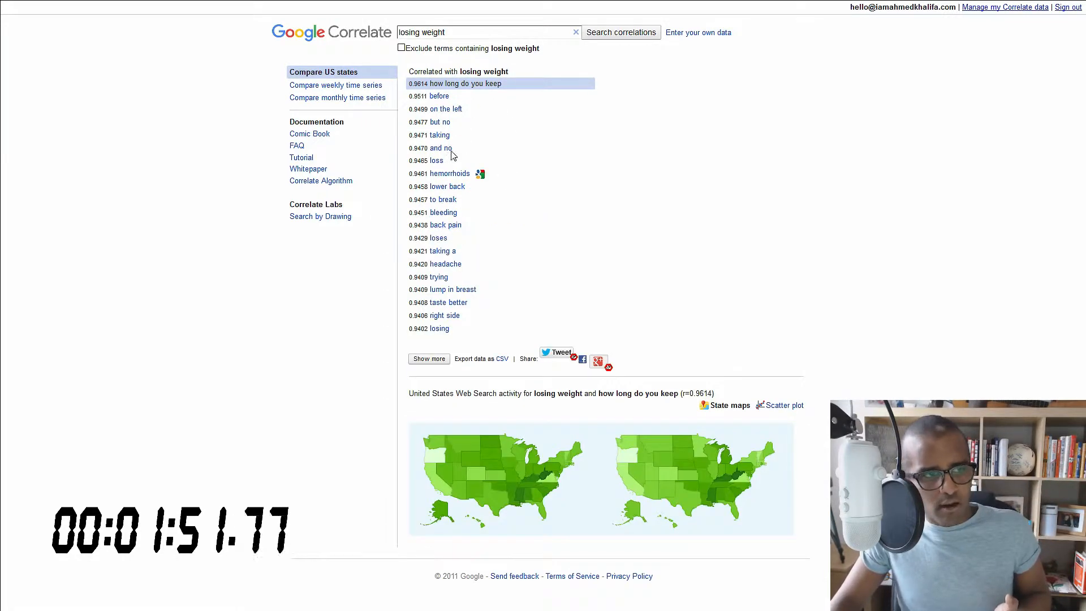
mouse_move(534, 298)
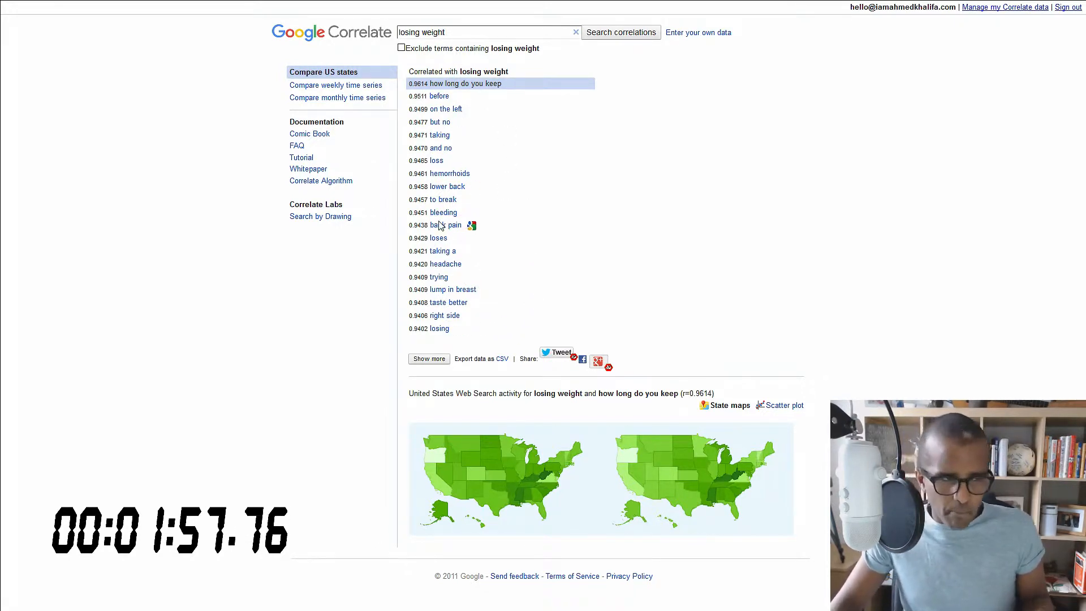
mouse_move(444, 113)
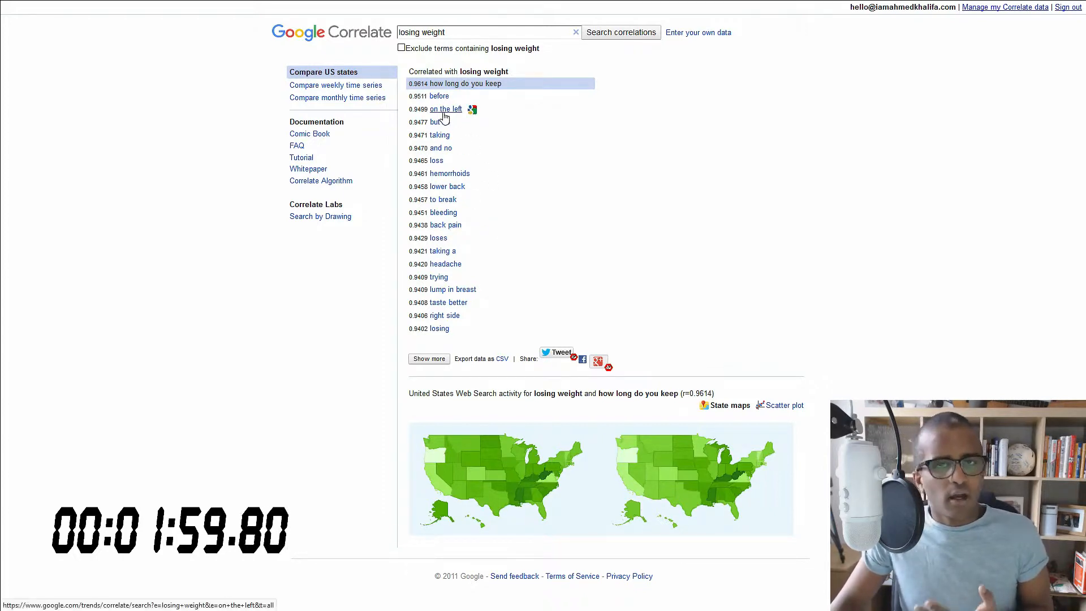
mouse_move(444, 264)
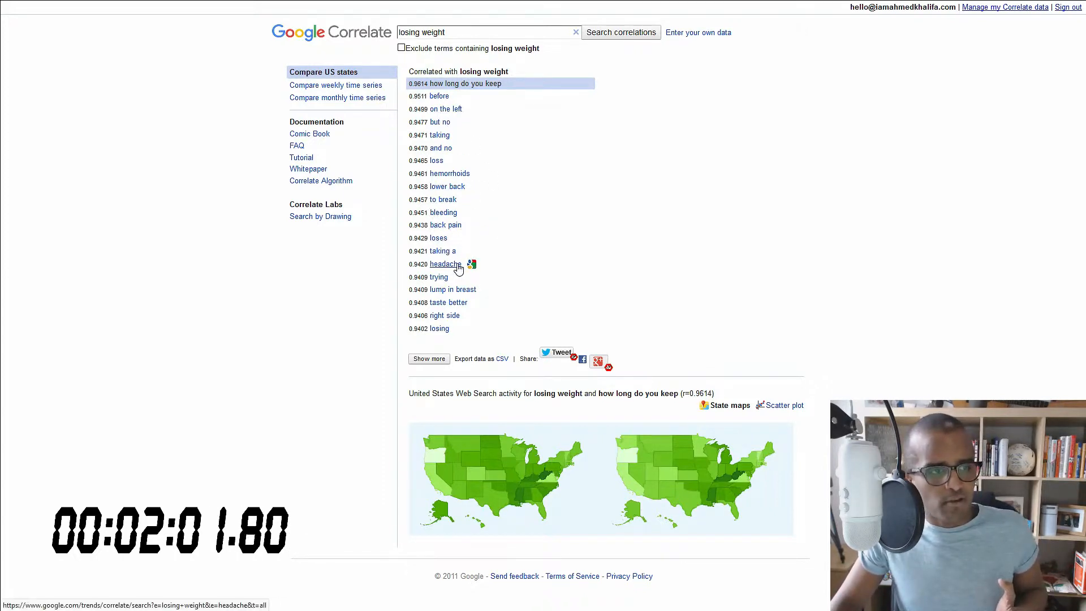